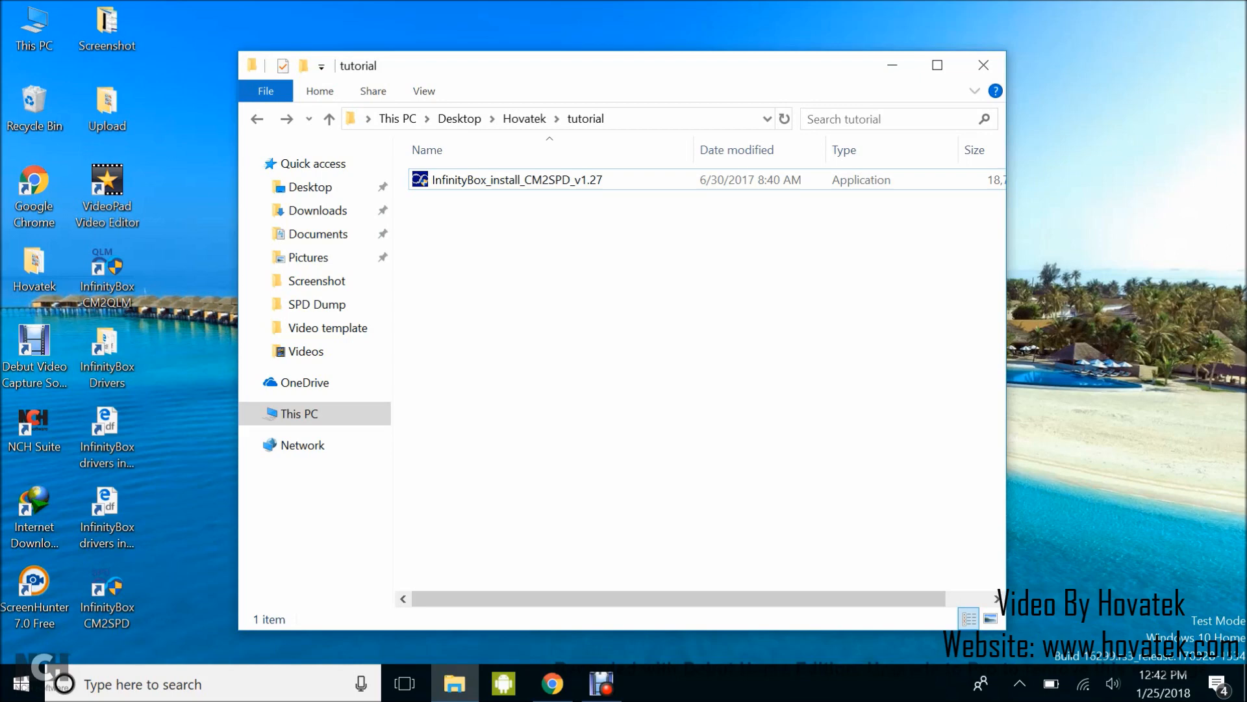
- Install CM2SPD v1.27 with license accepted and default components into C:\InfinityBox\CM2SPD
{"action": "right_click", "coordinate": [517, 180]}
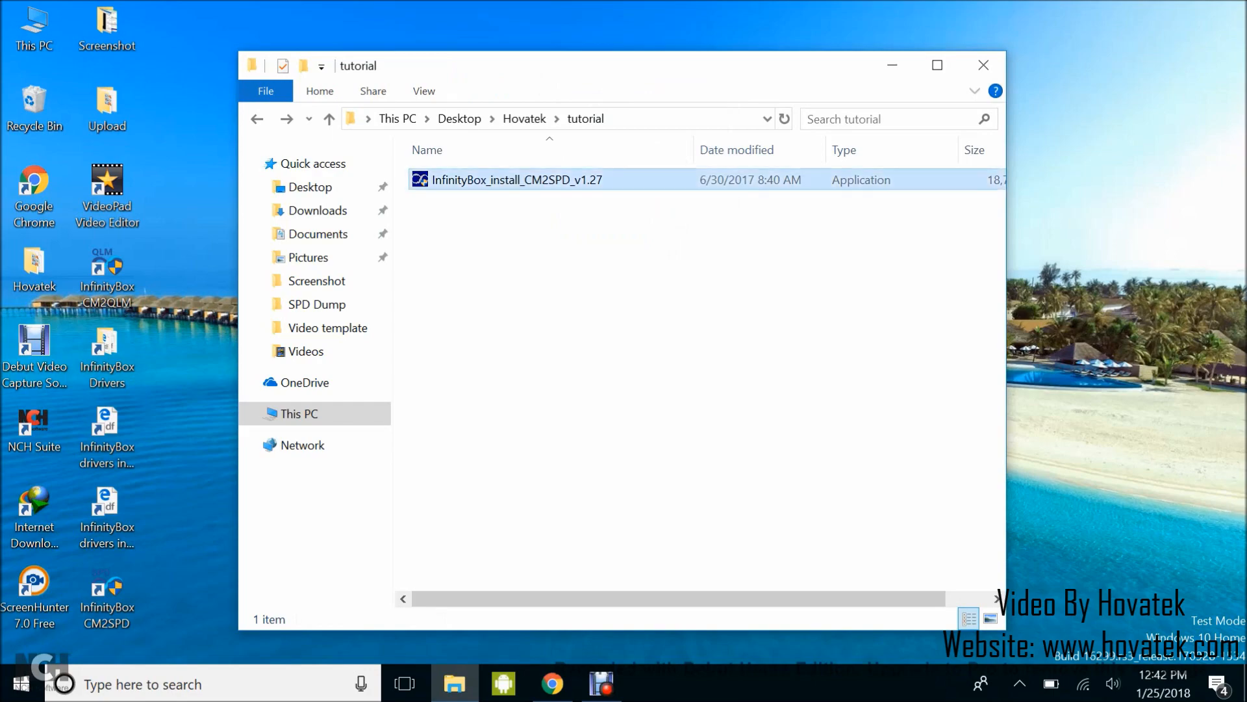
{"action": "double_click", "coordinate": [516, 180]}
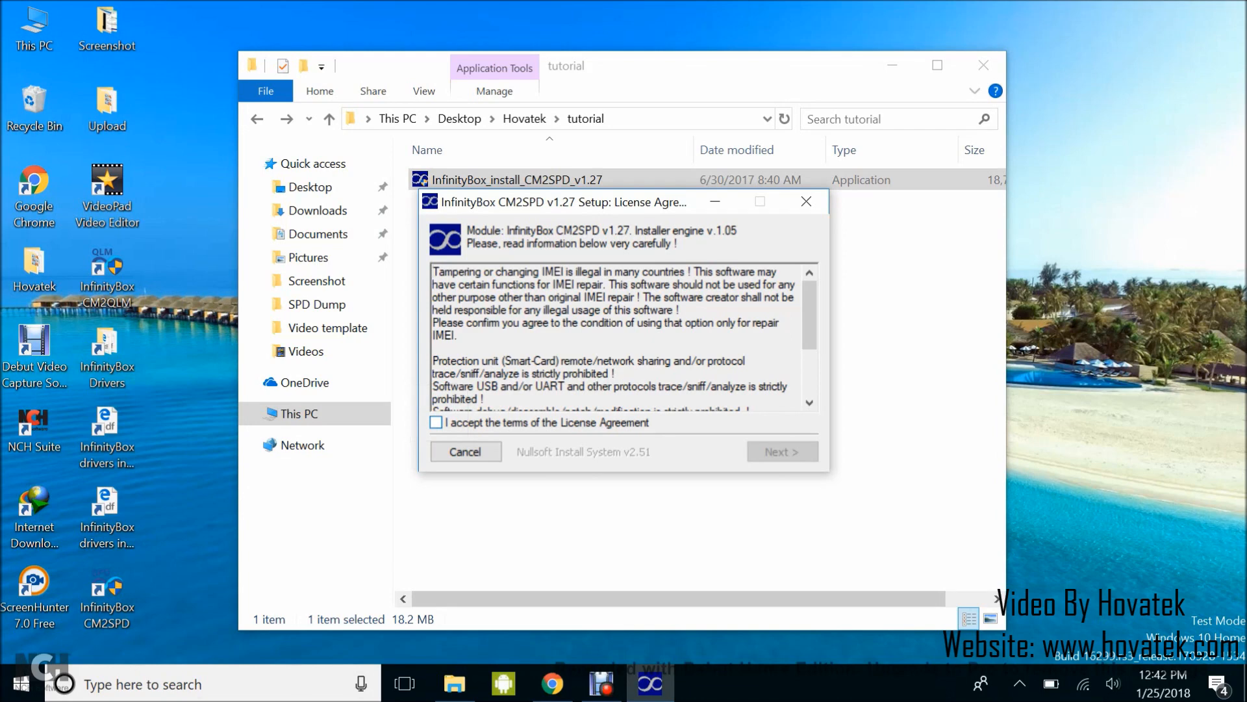
{"action": "left_click", "coordinate": [435, 423]}
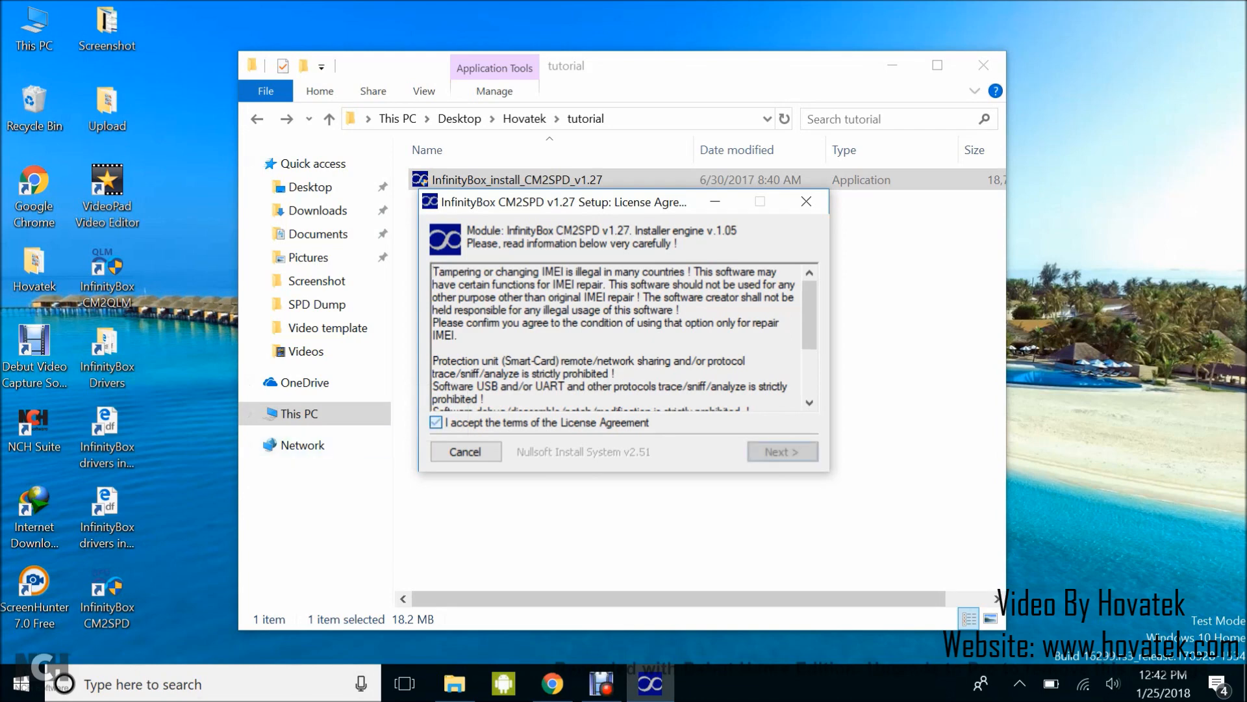
{"action": "left_click", "coordinate": [780, 451]}
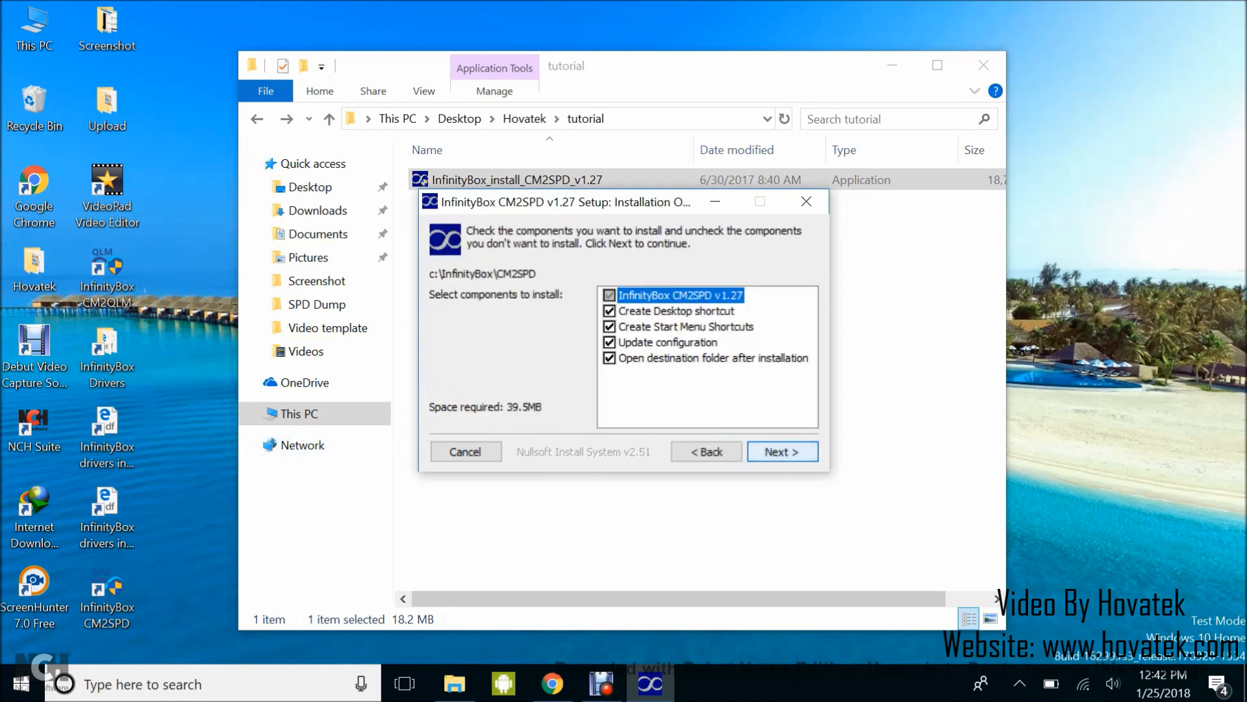
{"action": "left_click", "coordinate": [782, 451]}
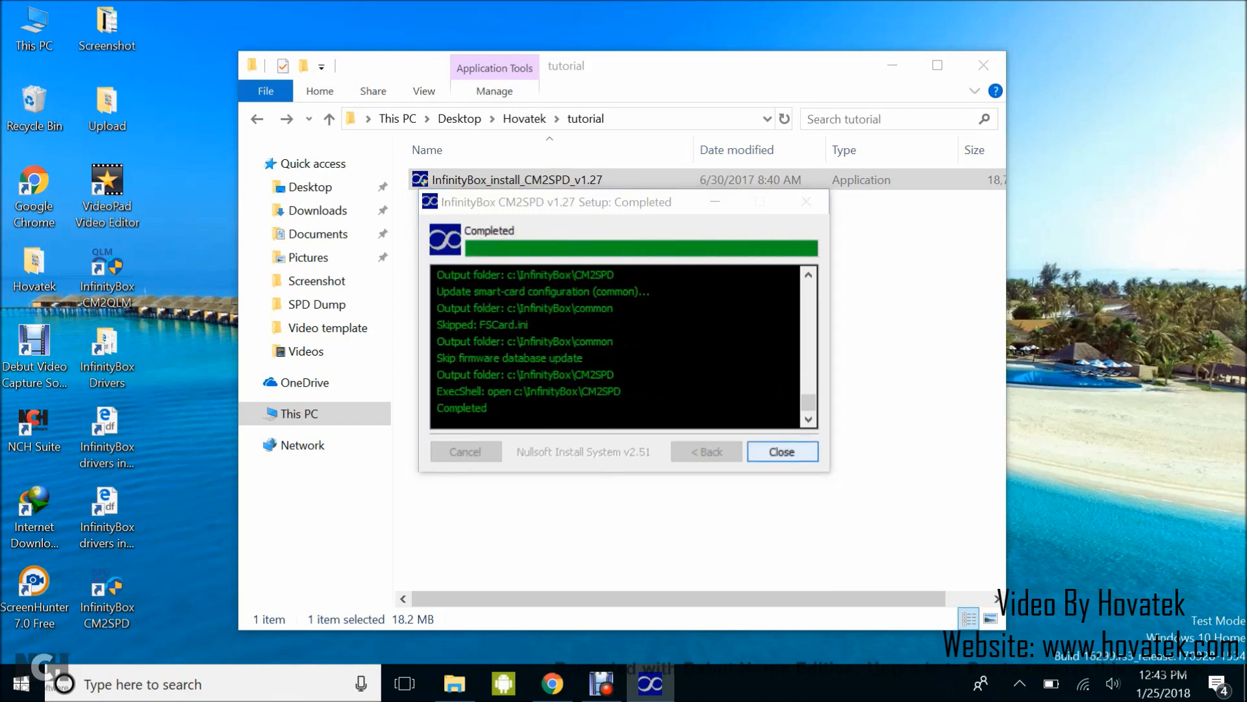
{"action": "left_click", "coordinate": [781, 451]}
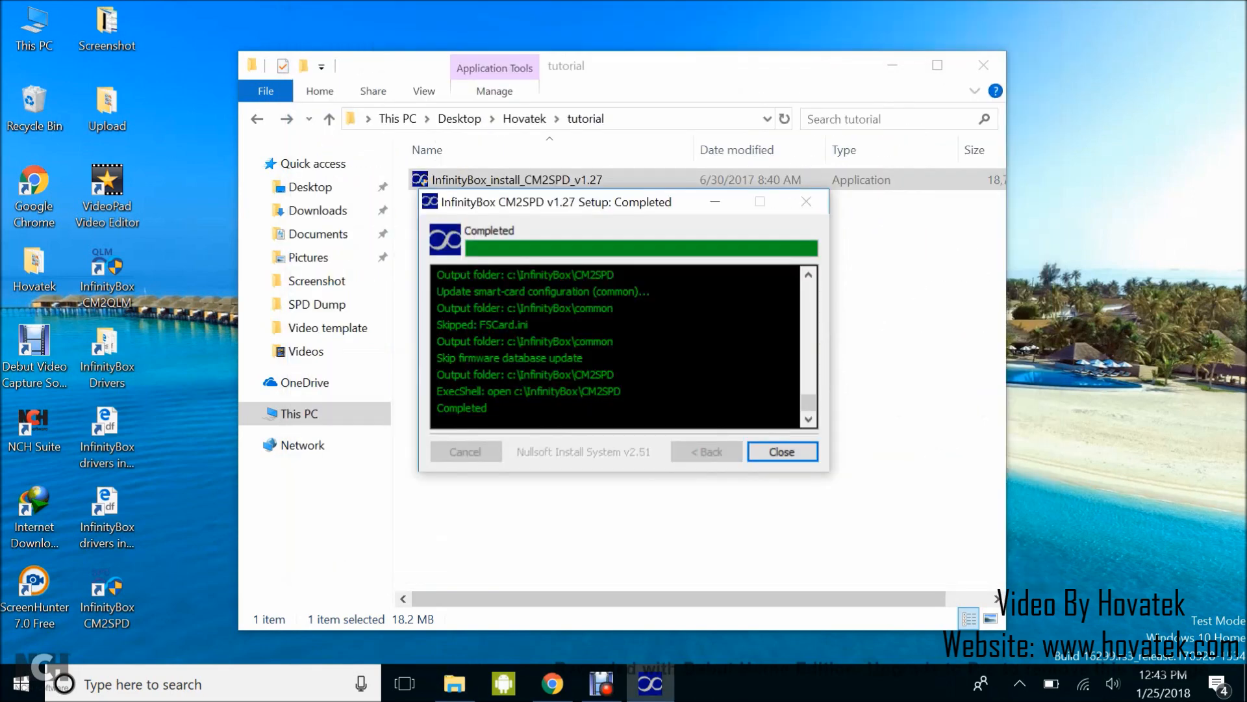
- Close the finished setup and launch Chinese Miracle II SPD v1.27 from its shortcut
{"action": "left_click", "coordinate": [781, 451]}
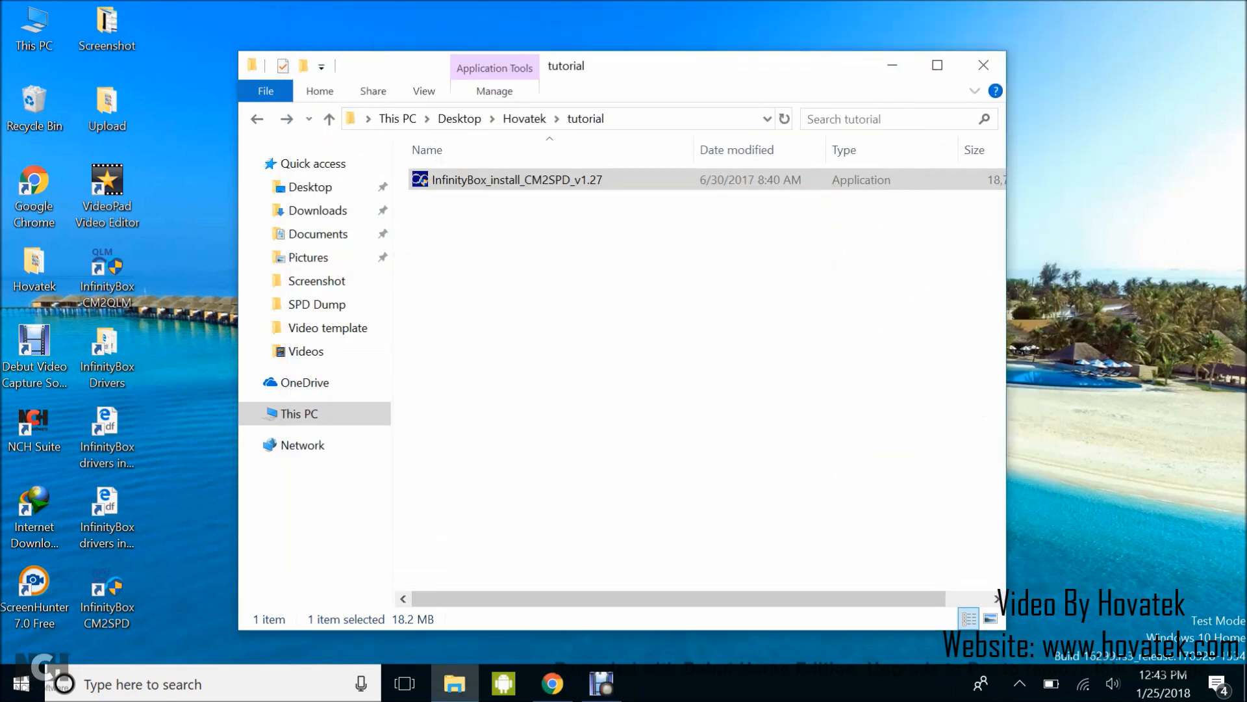
{"action": "left_click", "coordinate": [106, 580]}
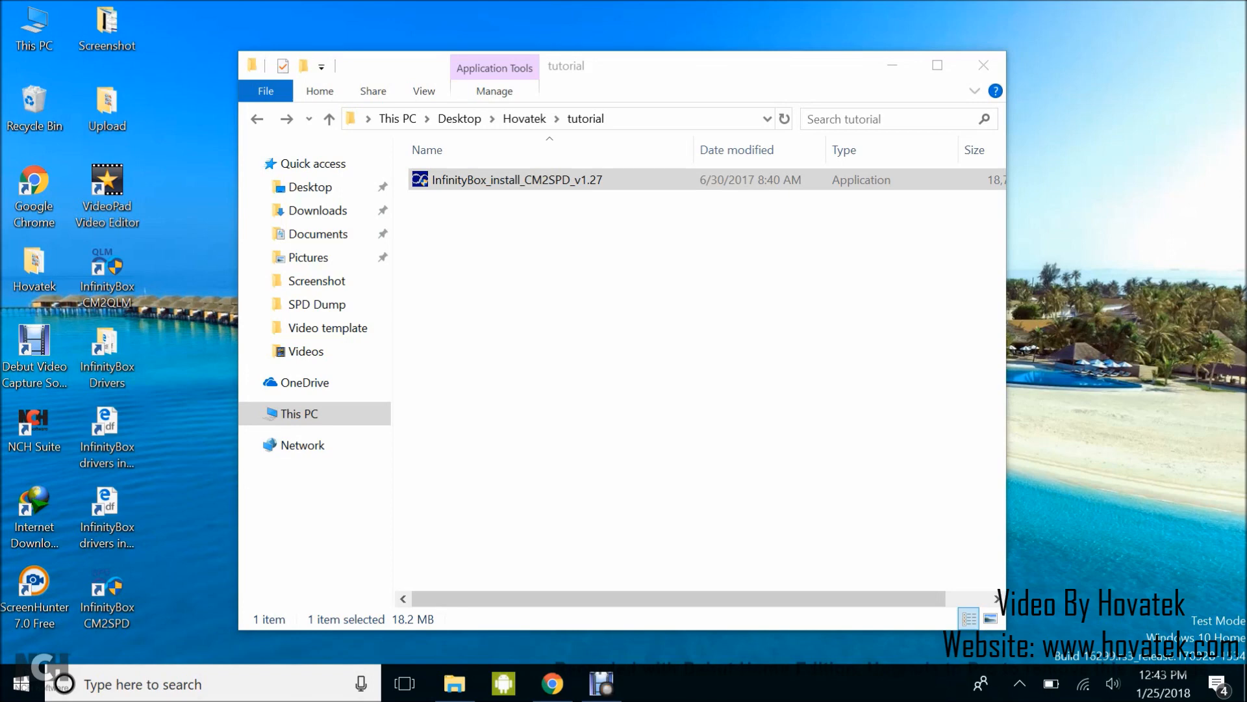
{"action": "double_click", "coordinate": [516, 179]}
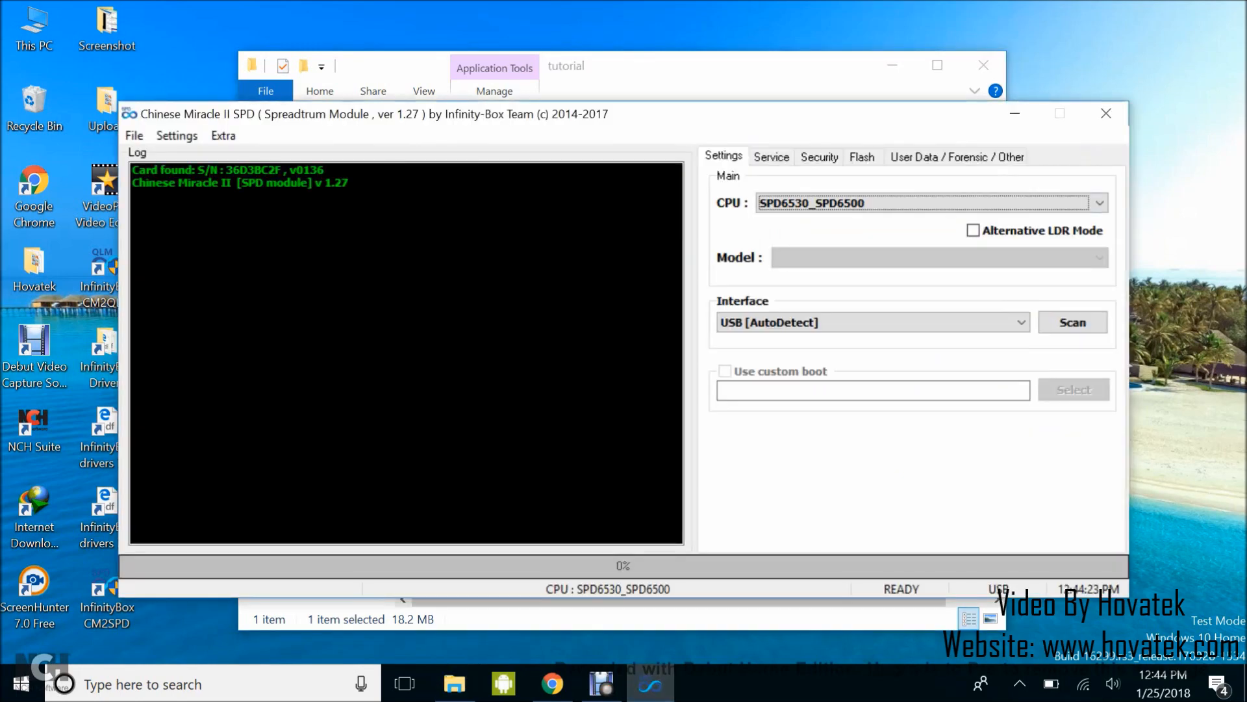
- Choose SP [SC773x] eMMC [Android 6.x] as the CPU, then move to Security operations
{"action": "left_click", "coordinate": [1100, 203]}
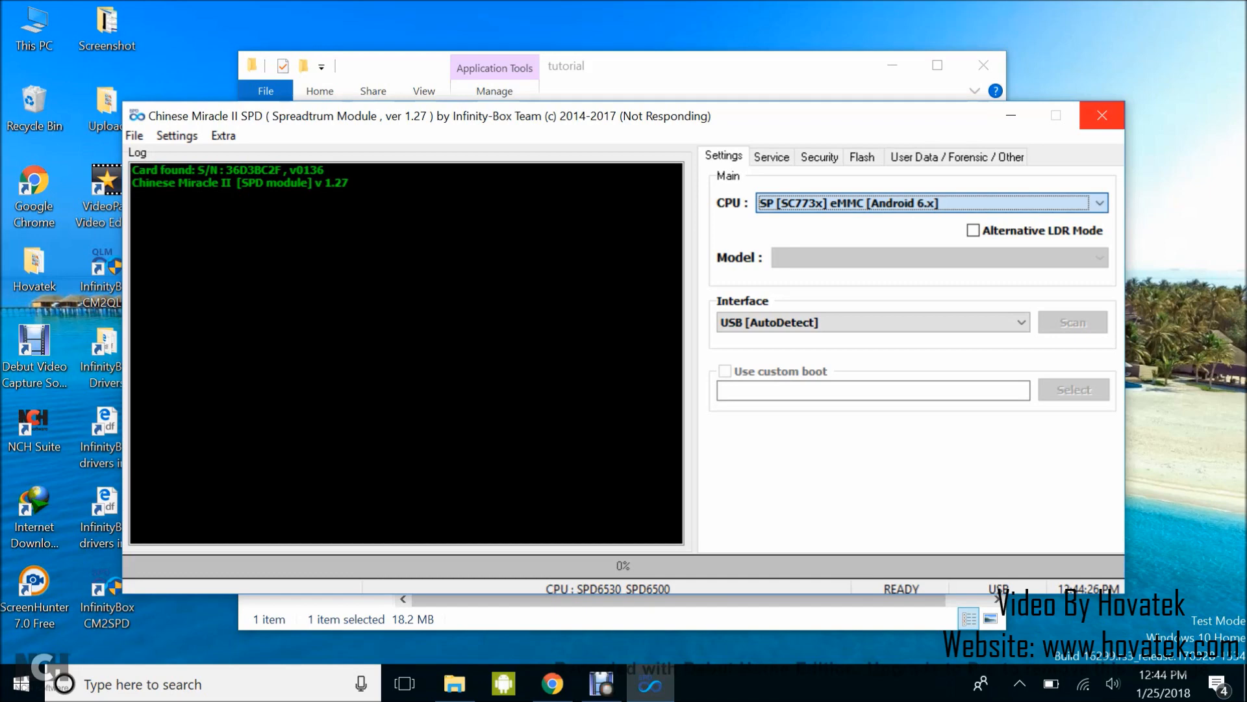
{"action": "left_click", "coordinate": [819, 156]}
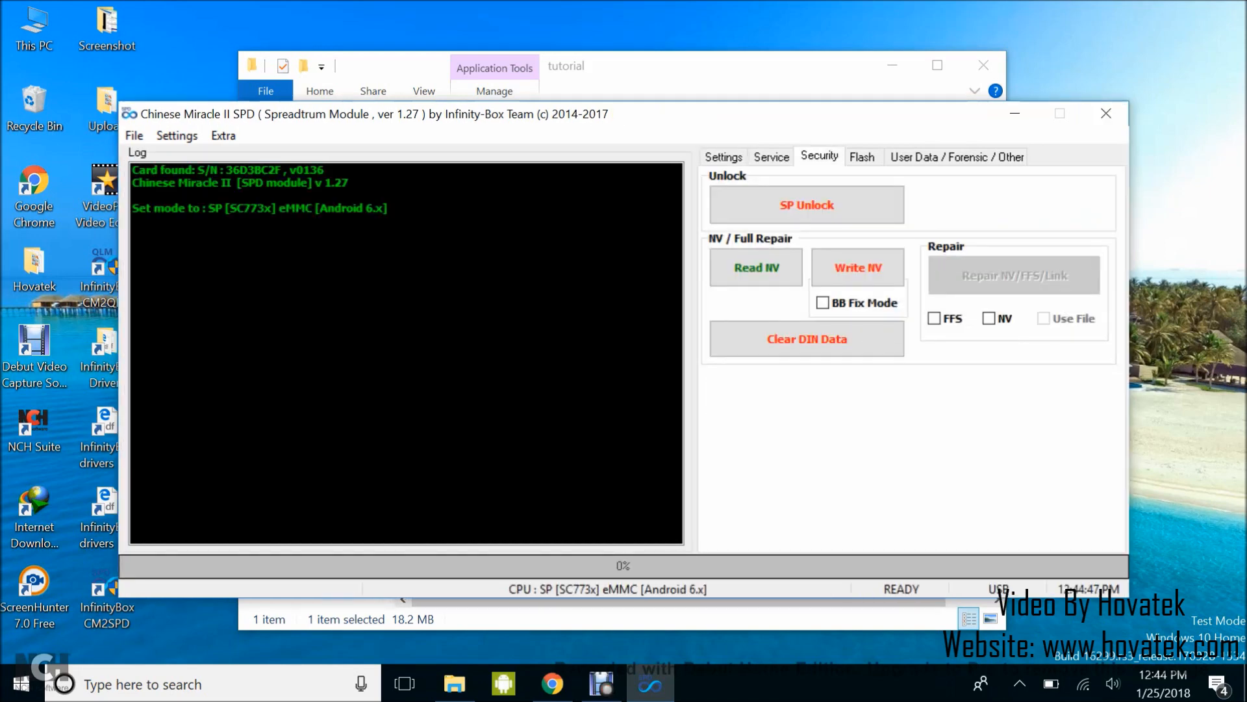
- Show the Service operations with Format FS / Reset Phone / Clear FRP available
{"action": "left_click", "coordinate": [771, 156]}
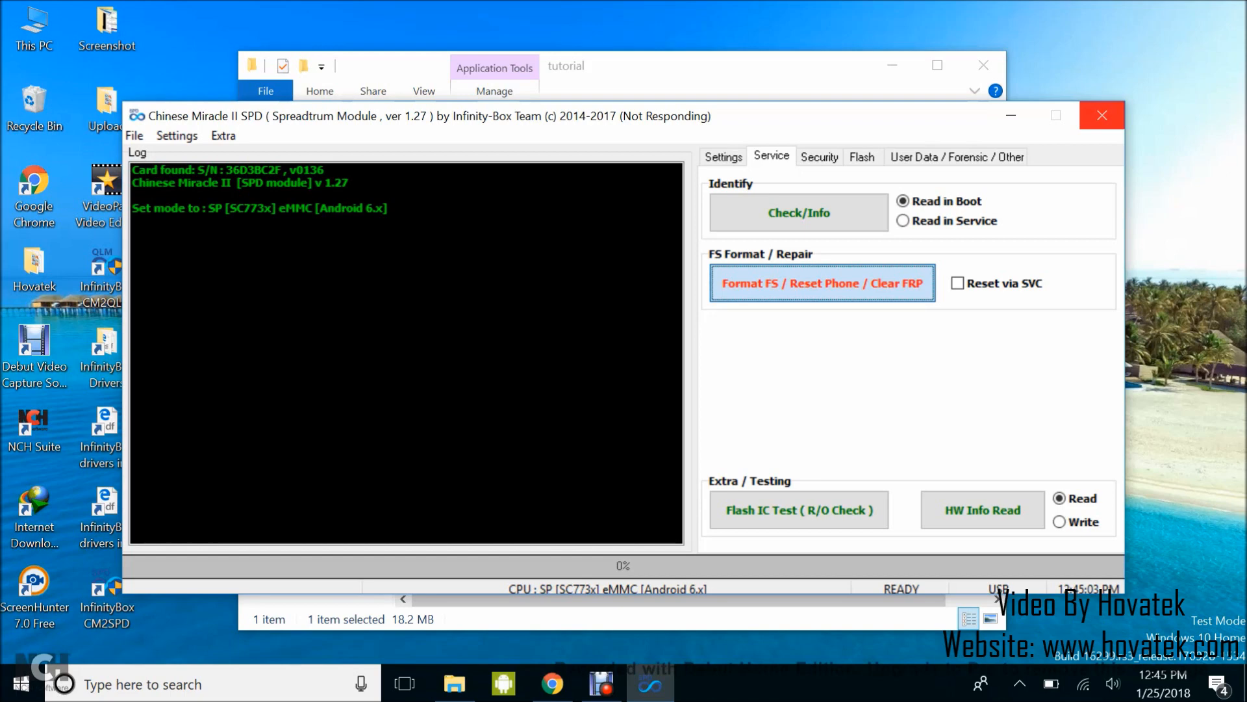
- Run Format FS / Reset Phone / Clear FRP until the log reports Reset Ok and Done!
{"action": "left_click", "coordinate": [821, 284]}
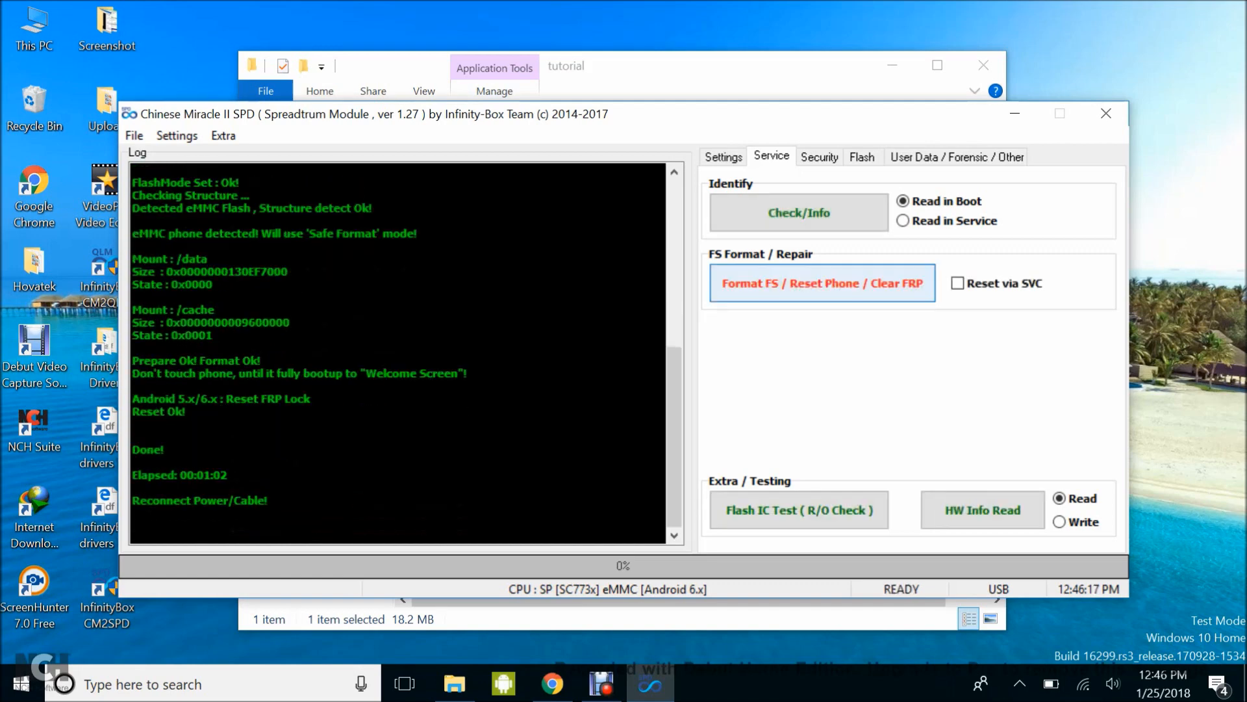
{"action": "mouse_move", "coordinate": [821, 283]}
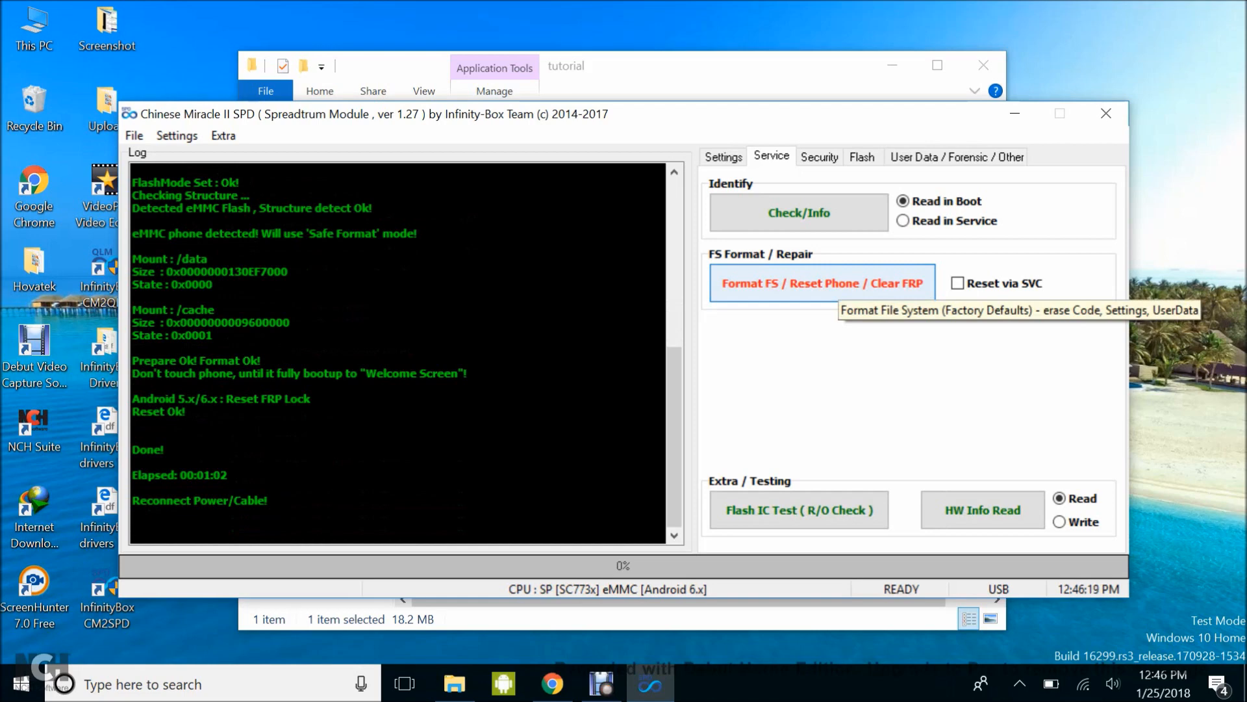